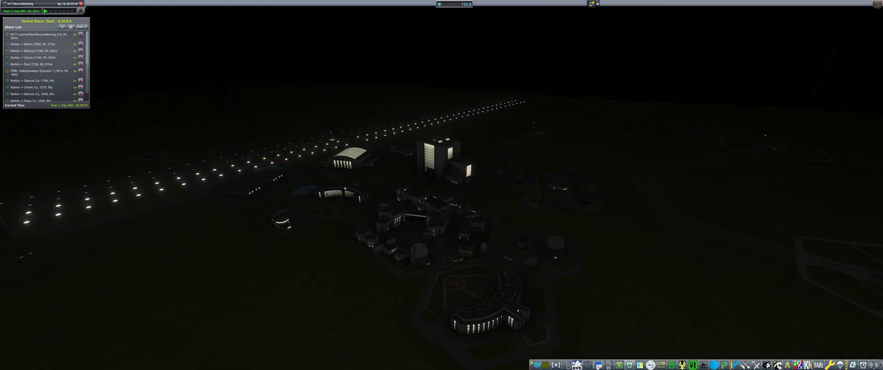
pyautogui.moveTo(383, 271)
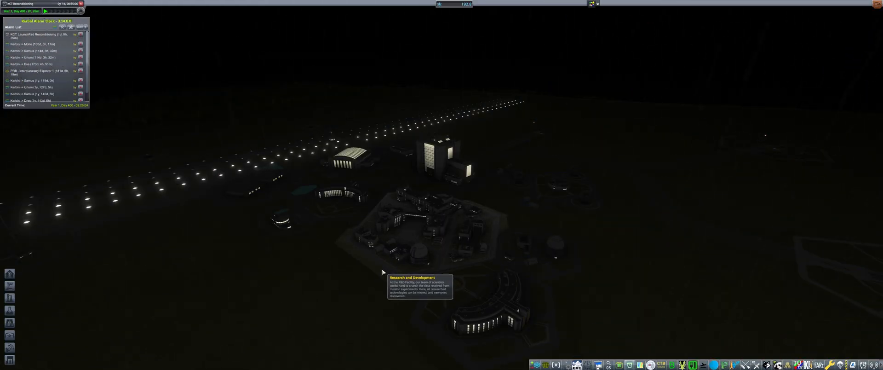
pyautogui.moveTo(417, 239)
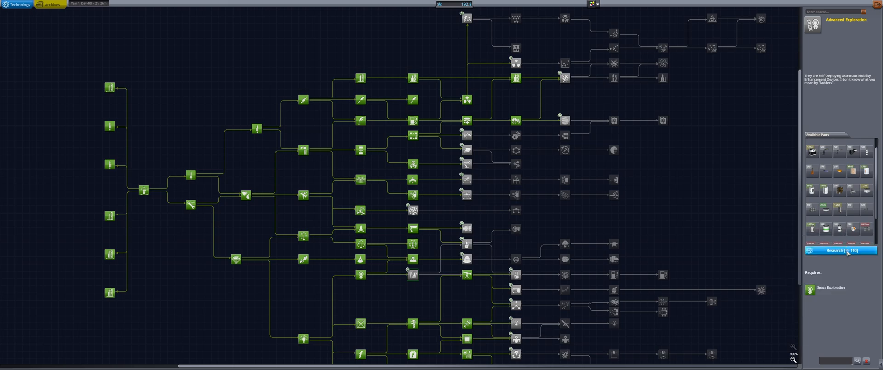
# Research the Advanced Exploration node in Research and Development.
pyautogui.click(839, 250)
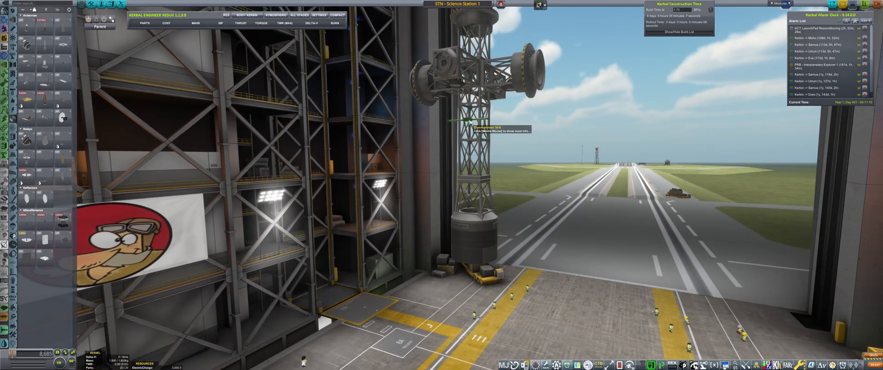
pyautogui.moveTo(40, 198)
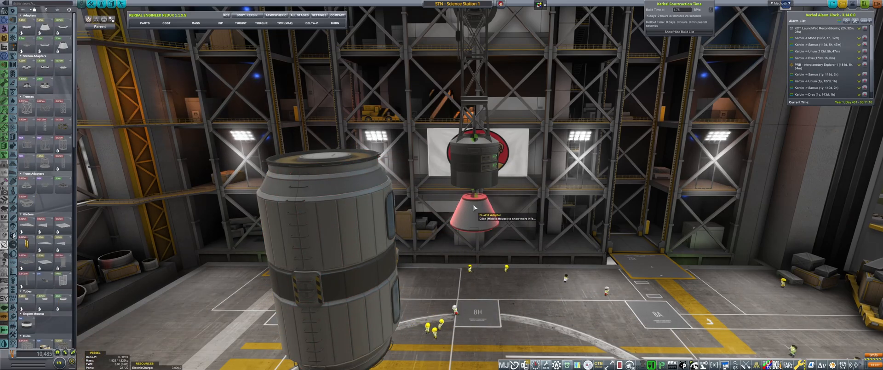
pyautogui.moveTo(338, 219)
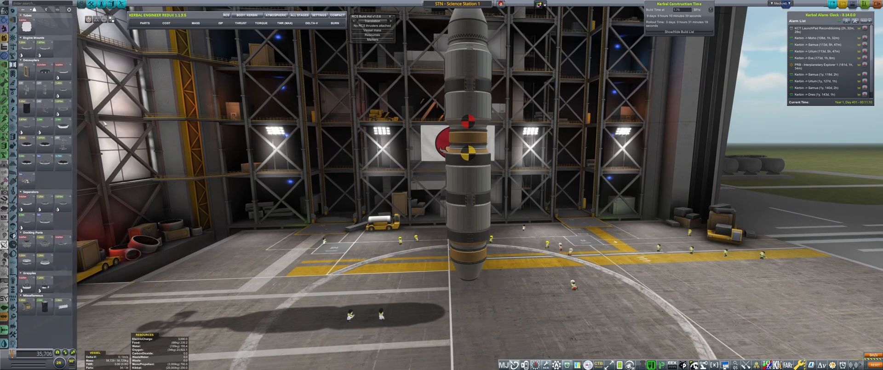
pyautogui.moveTo(467, 275)
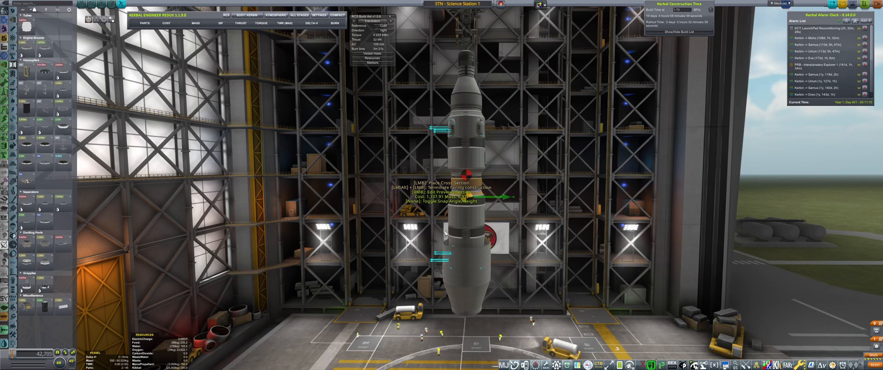
# Place the next fairing cross section higher up so it covers the station.
pyautogui.scroll(-3)
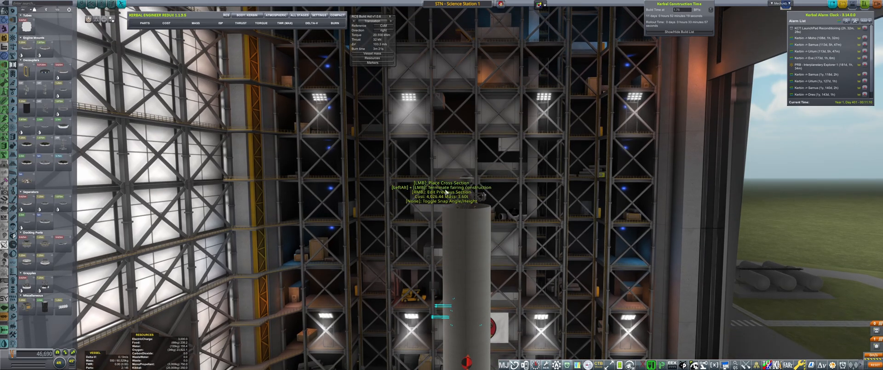
pyautogui.click(450, 197)
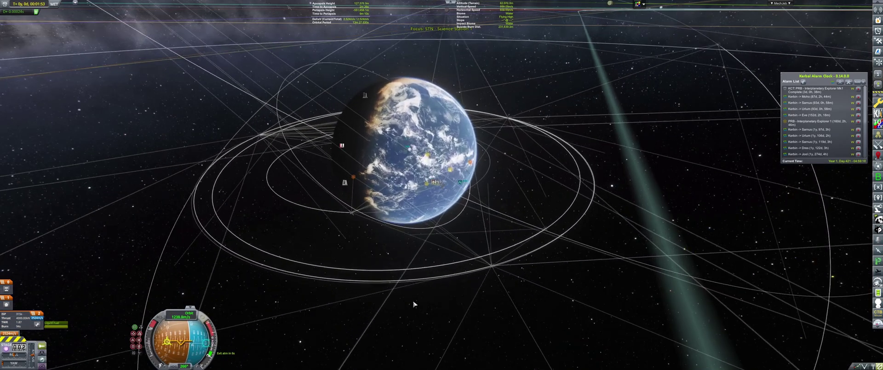
# Add a maneuver node on the station's orbit and adjust it in the Precise Node window.
pyautogui.scroll(3)
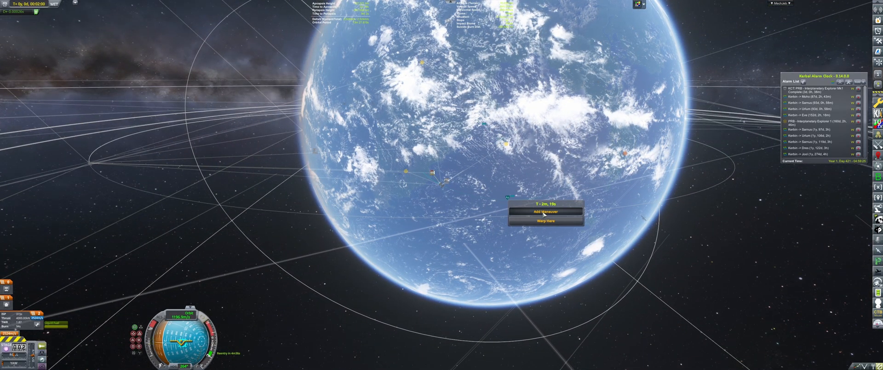
pyautogui.click(544, 211)
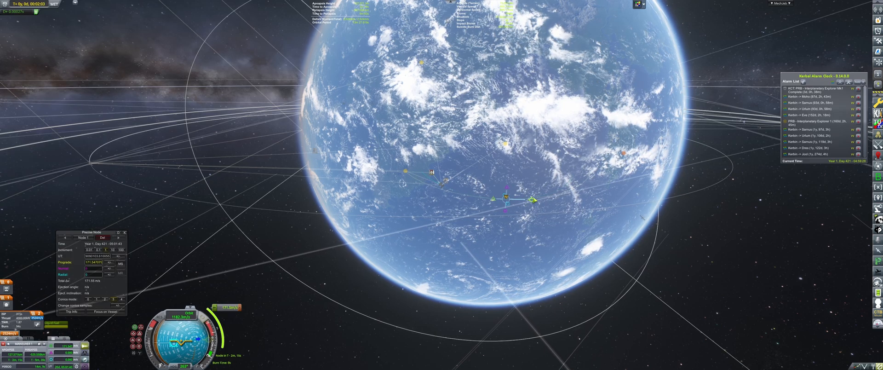
pyautogui.click(110, 262)
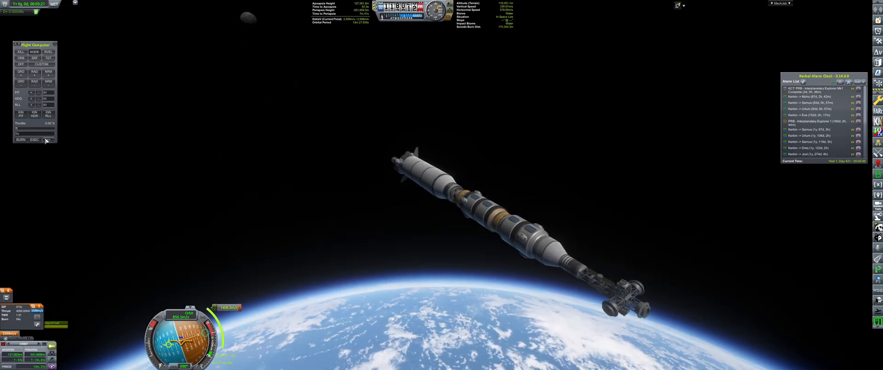
# Have the RemoteTech flight computer hold prograde and execute the planned 171 m/s burn.
pyautogui.click(35, 140)
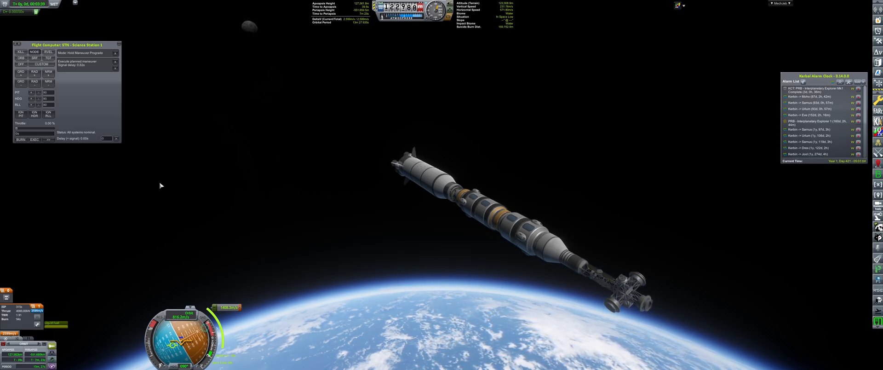
# Finish the burn and stage away the booster, leaving only the station in orbit.
pyautogui.click(33, 139)
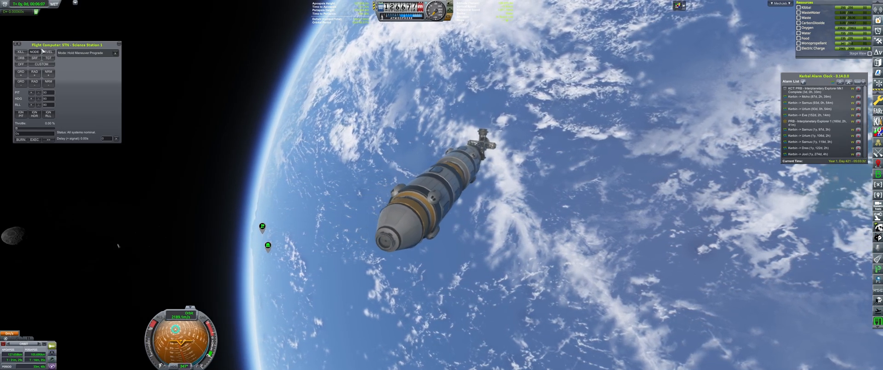
# Switch the flight computer's attitude hold off and check the resulting orbit with Precise Node.
pyautogui.click(21, 52)
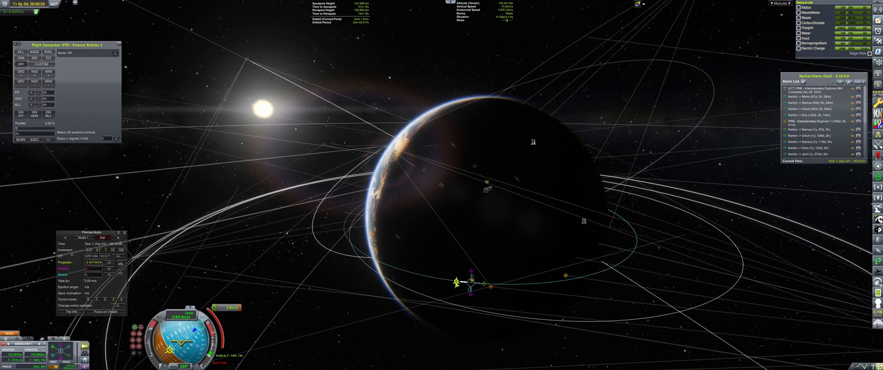
pyautogui.click(116, 262)
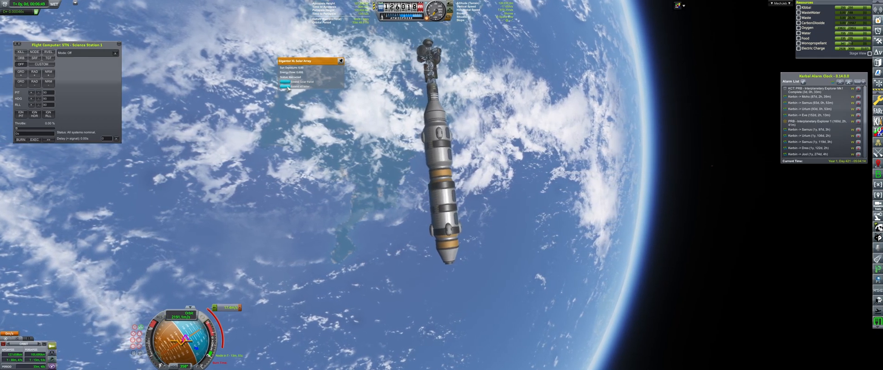
# Extend the Gigantor XL solar array on the station.
pyautogui.click(300, 81)
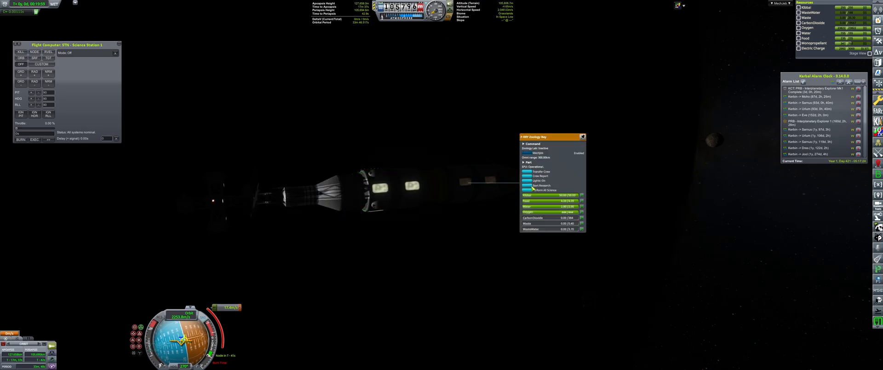
# Switch on the station's lights and show its orbit around Kerbin on the map.
pyautogui.click(582, 136)
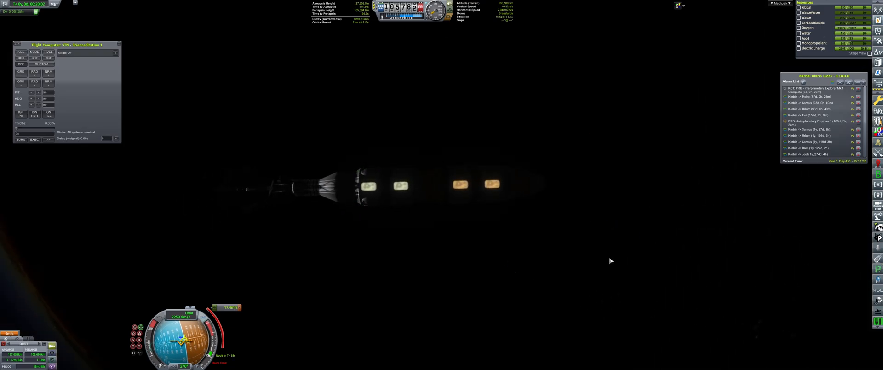
pyautogui.moveTo(582, 279)
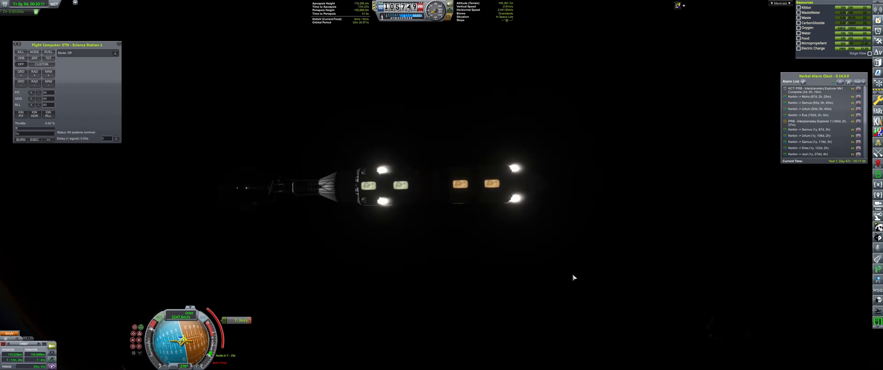
pyautogui.moveTo(533, 268)
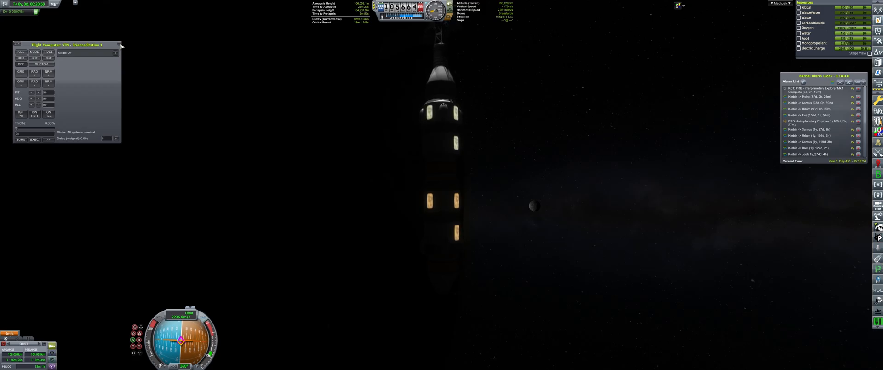
pyautogui.press('m')
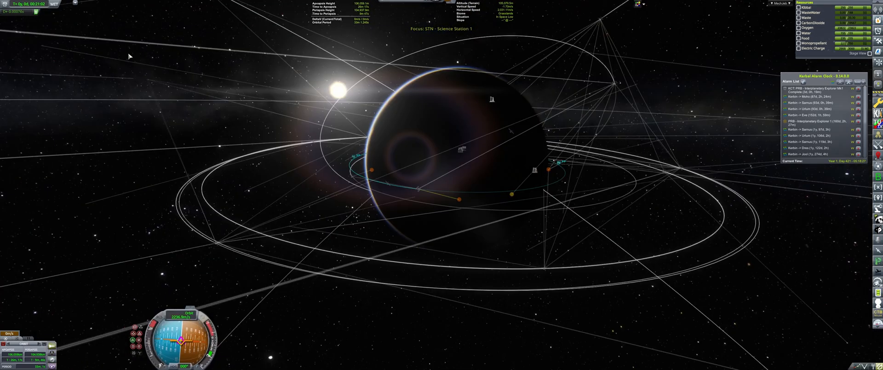